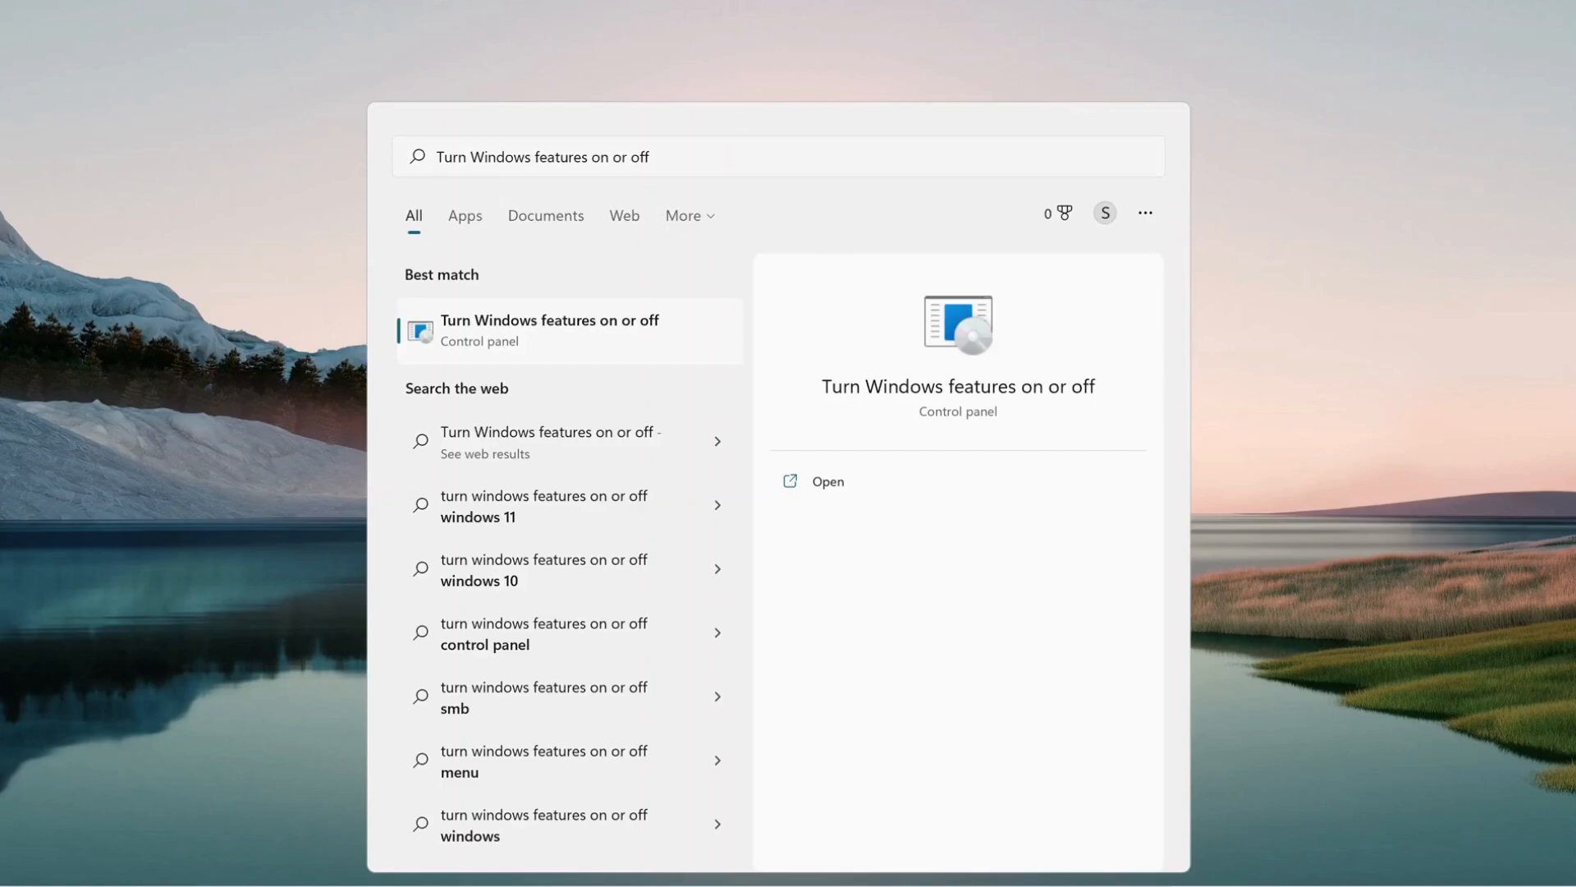
mouse_move(550, 344)
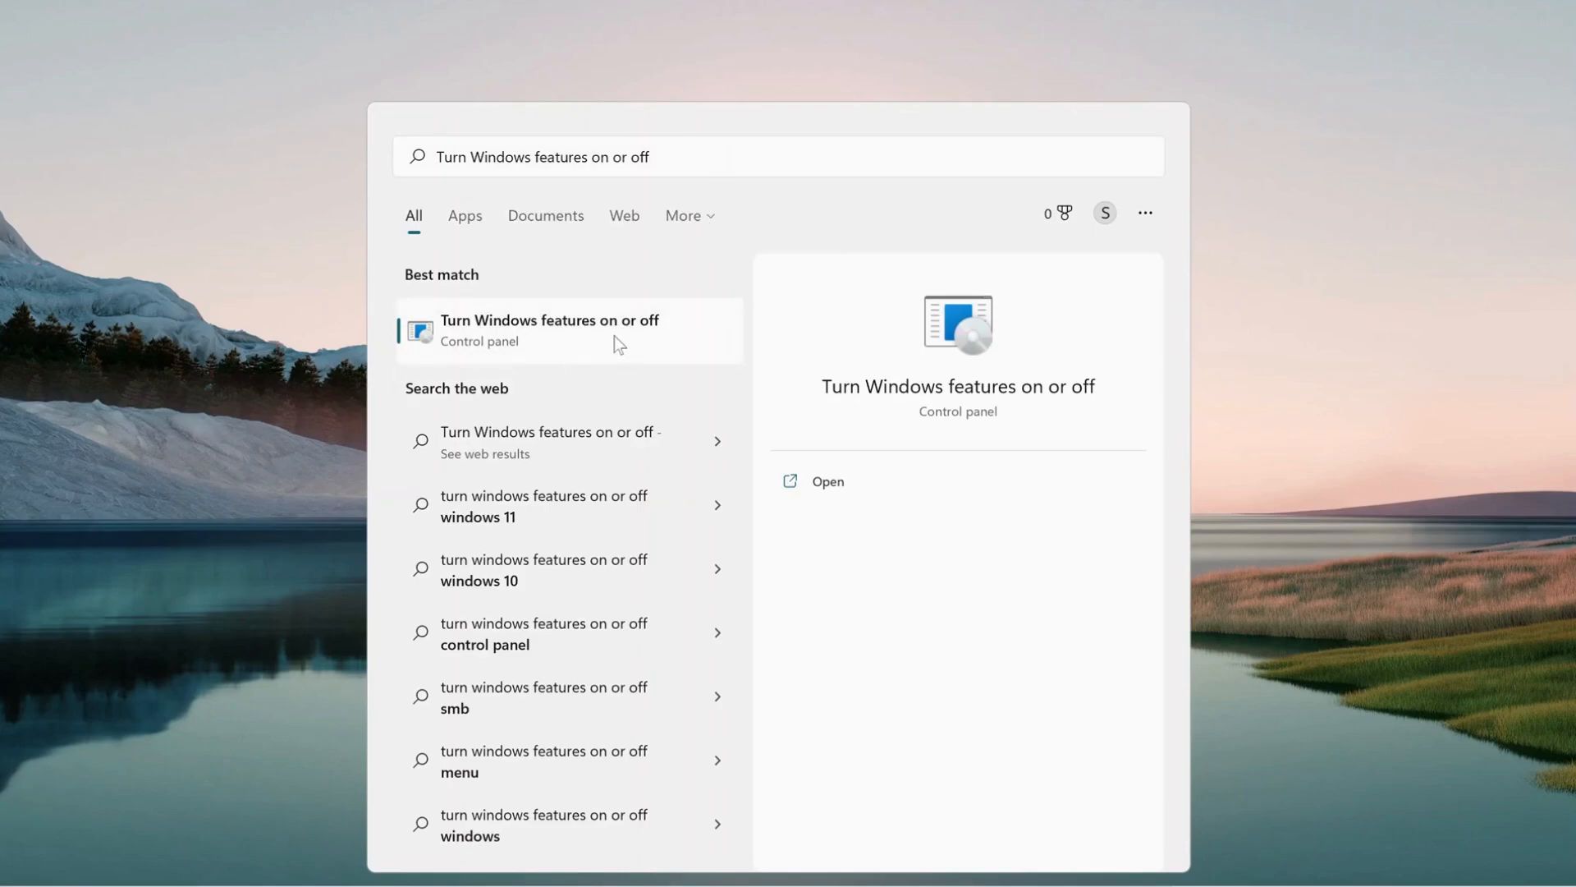
Launch 'Turn Windows features on or off' from the search results.
left_click(549, 331)
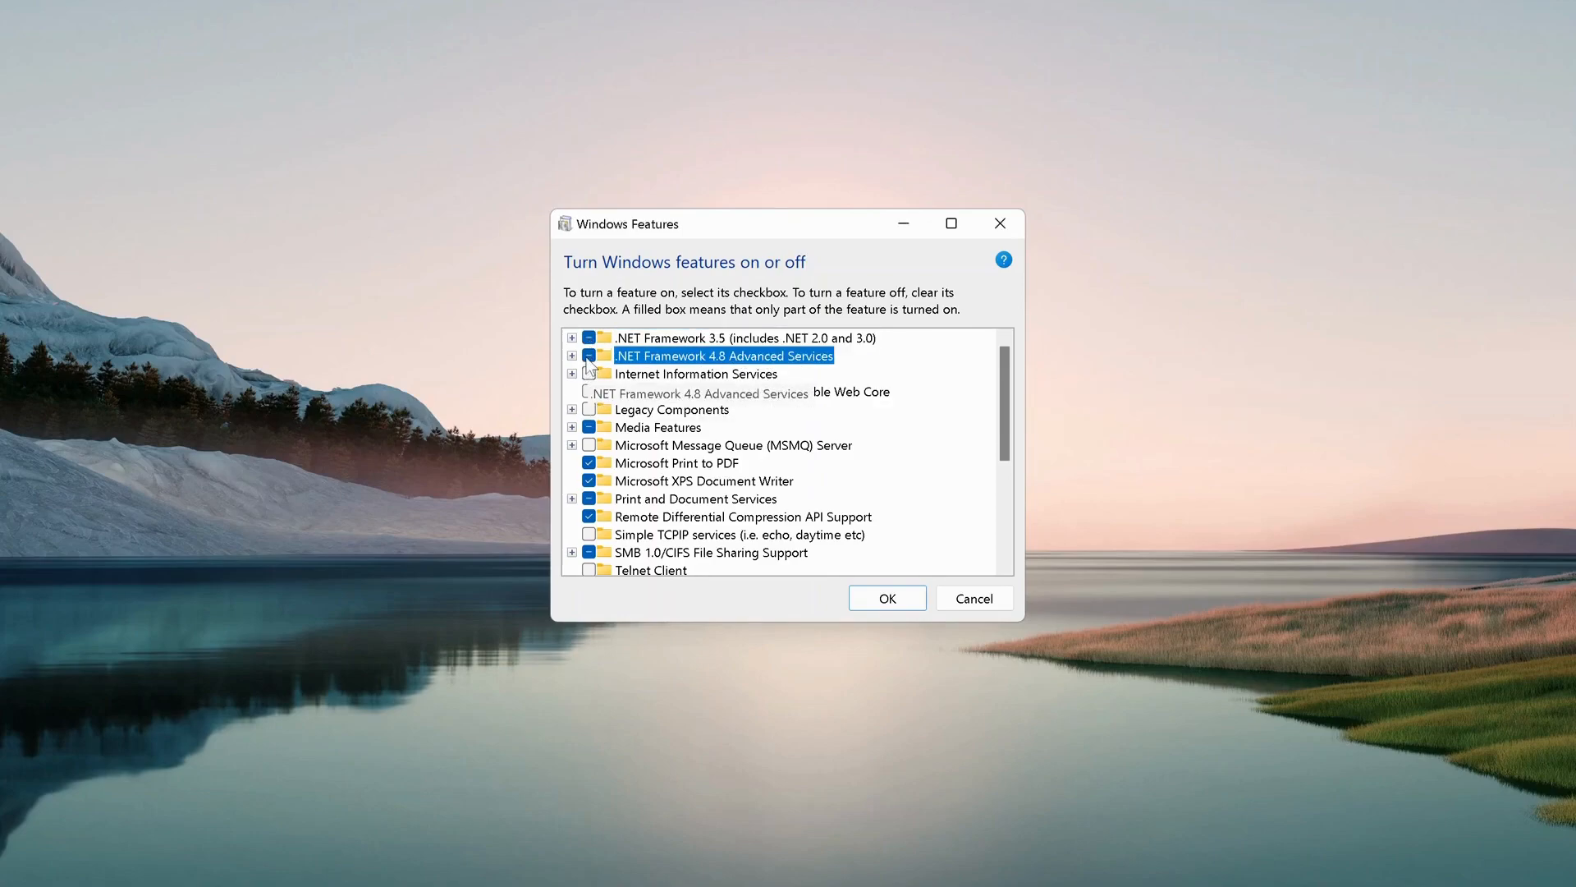
Confirm the .NET Framework 3.5 and 4.8 selections with OK to begin applying them.
left_click(886, 598)
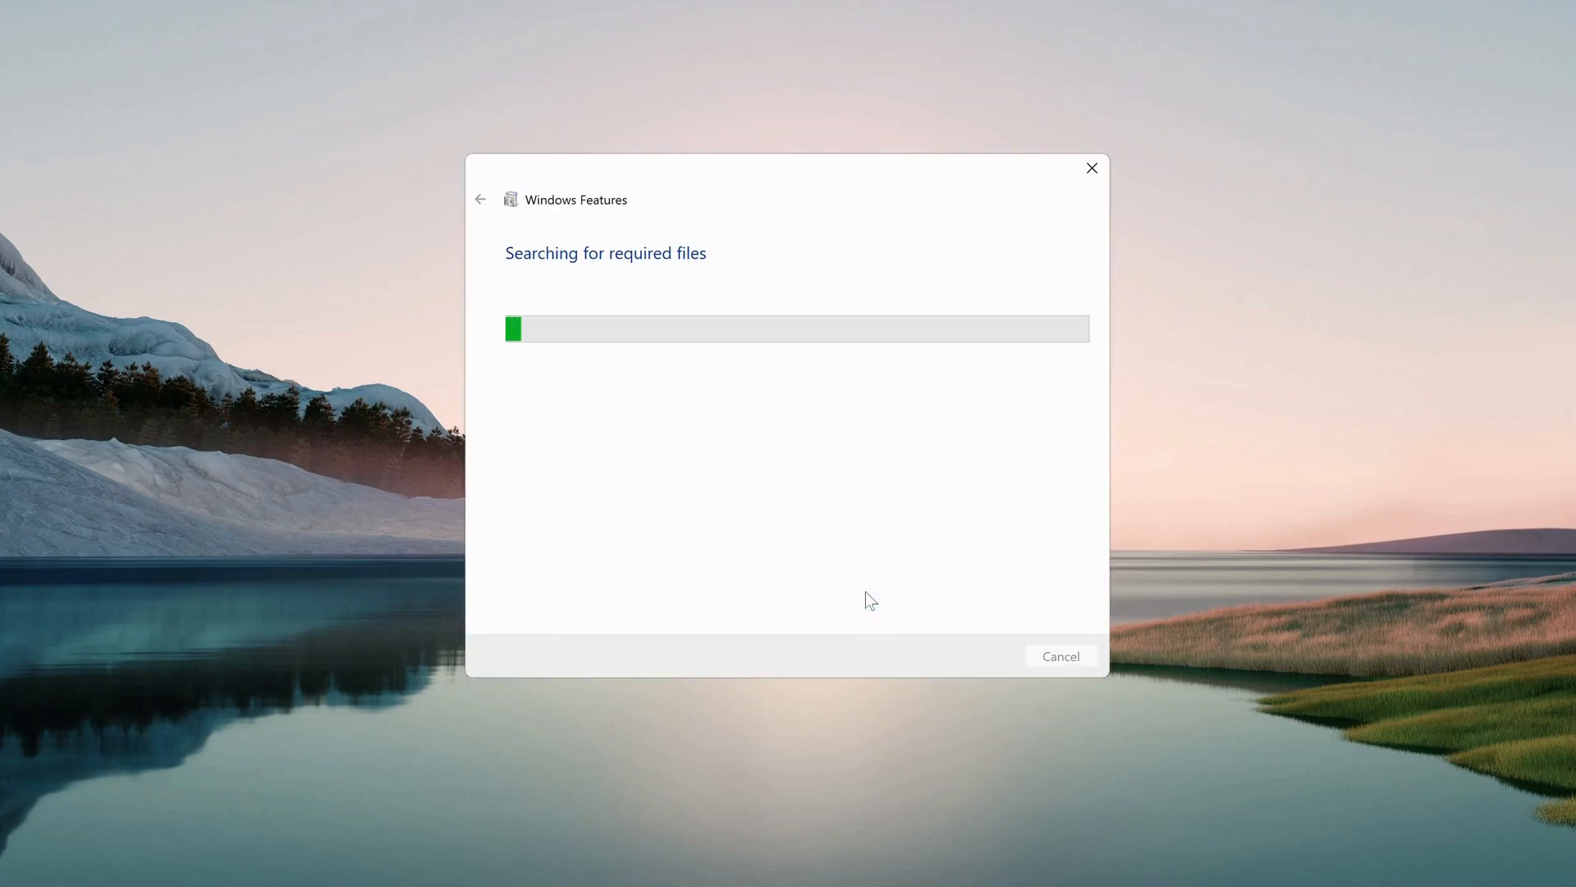
mouse_move(798, 482)
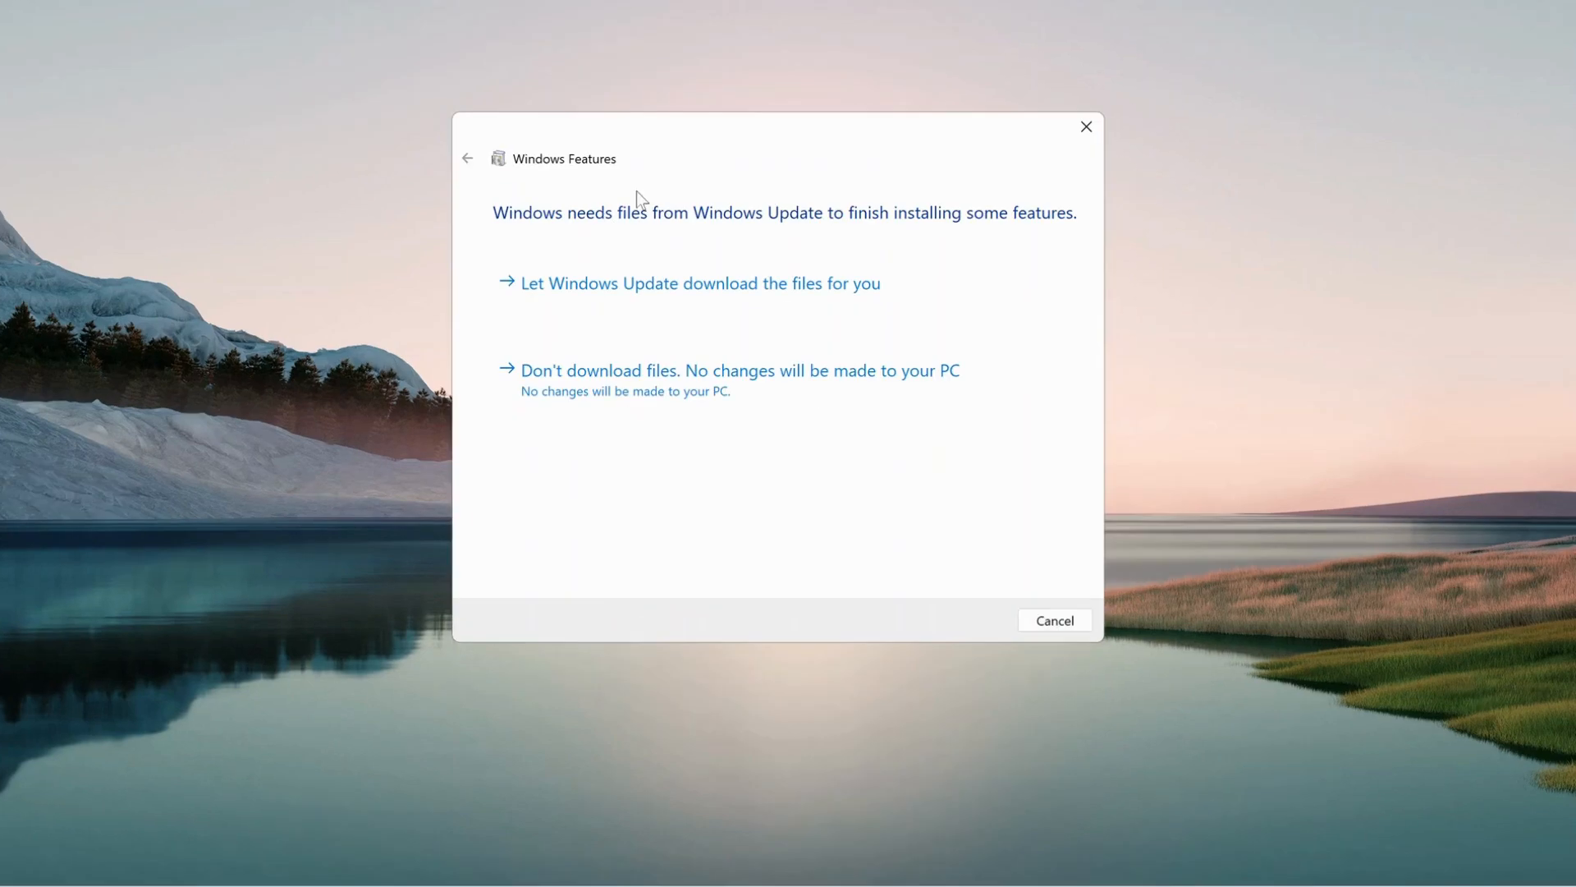
mouse_move(739, 309)
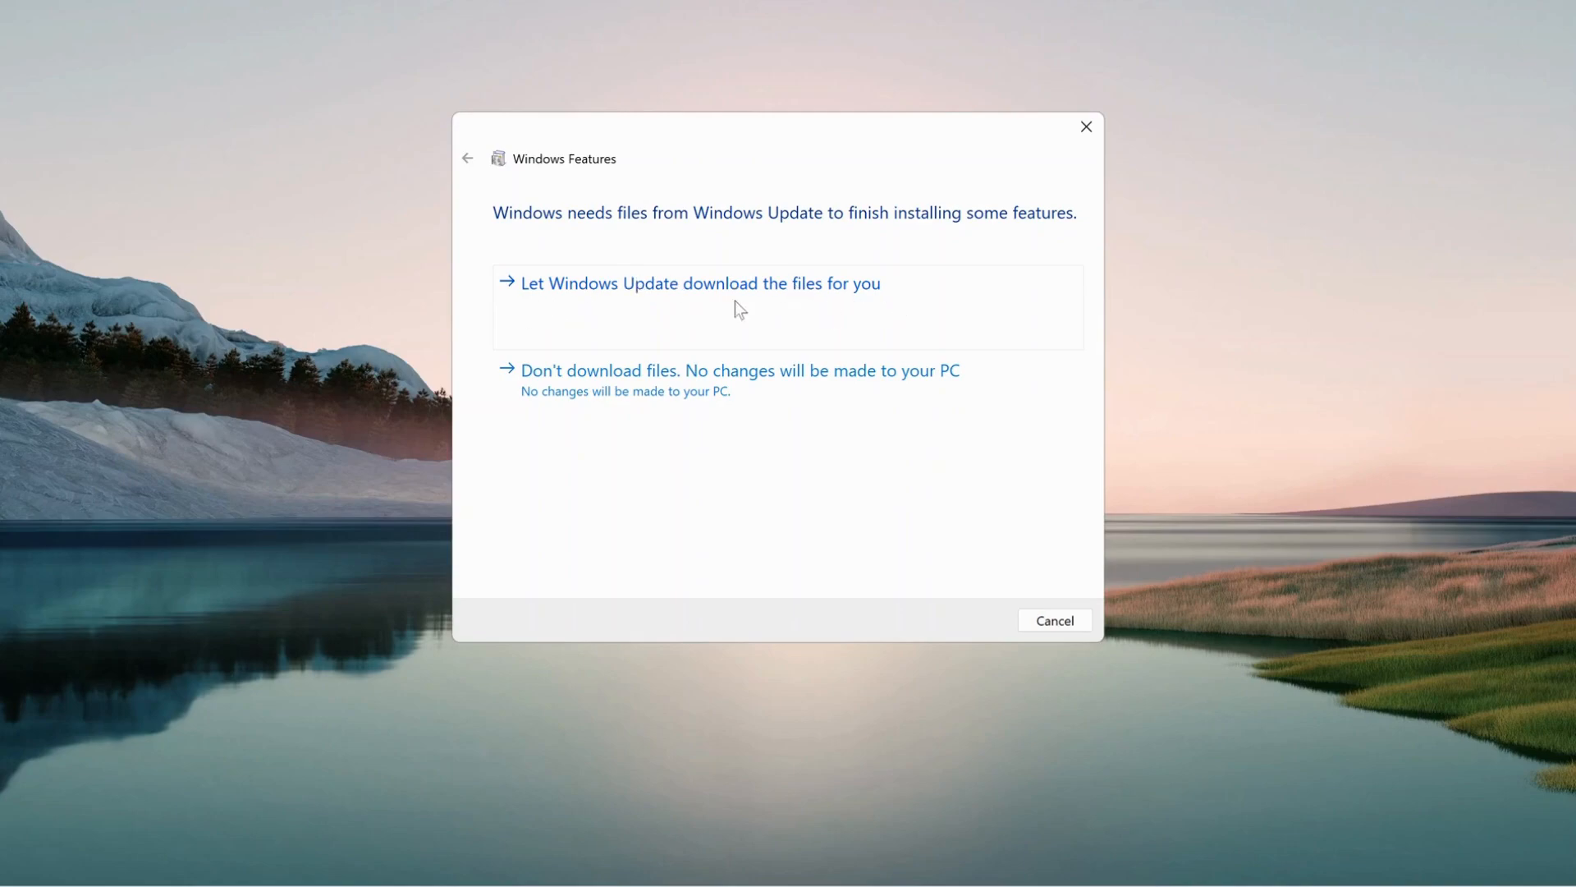
mouse_move(681, 311)
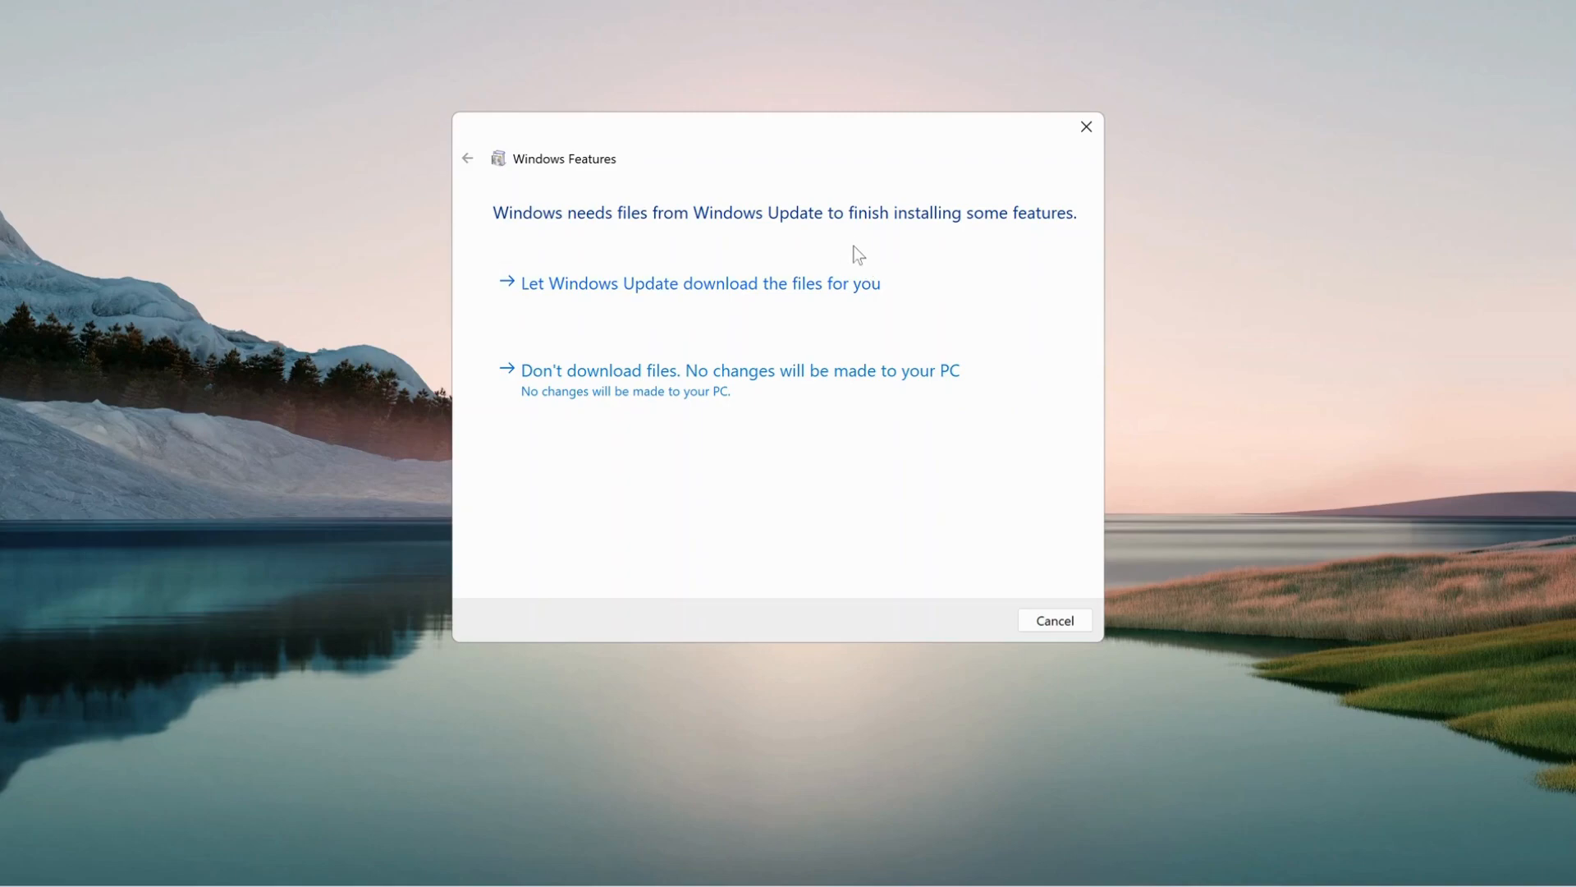
mouse_move(736, 317)
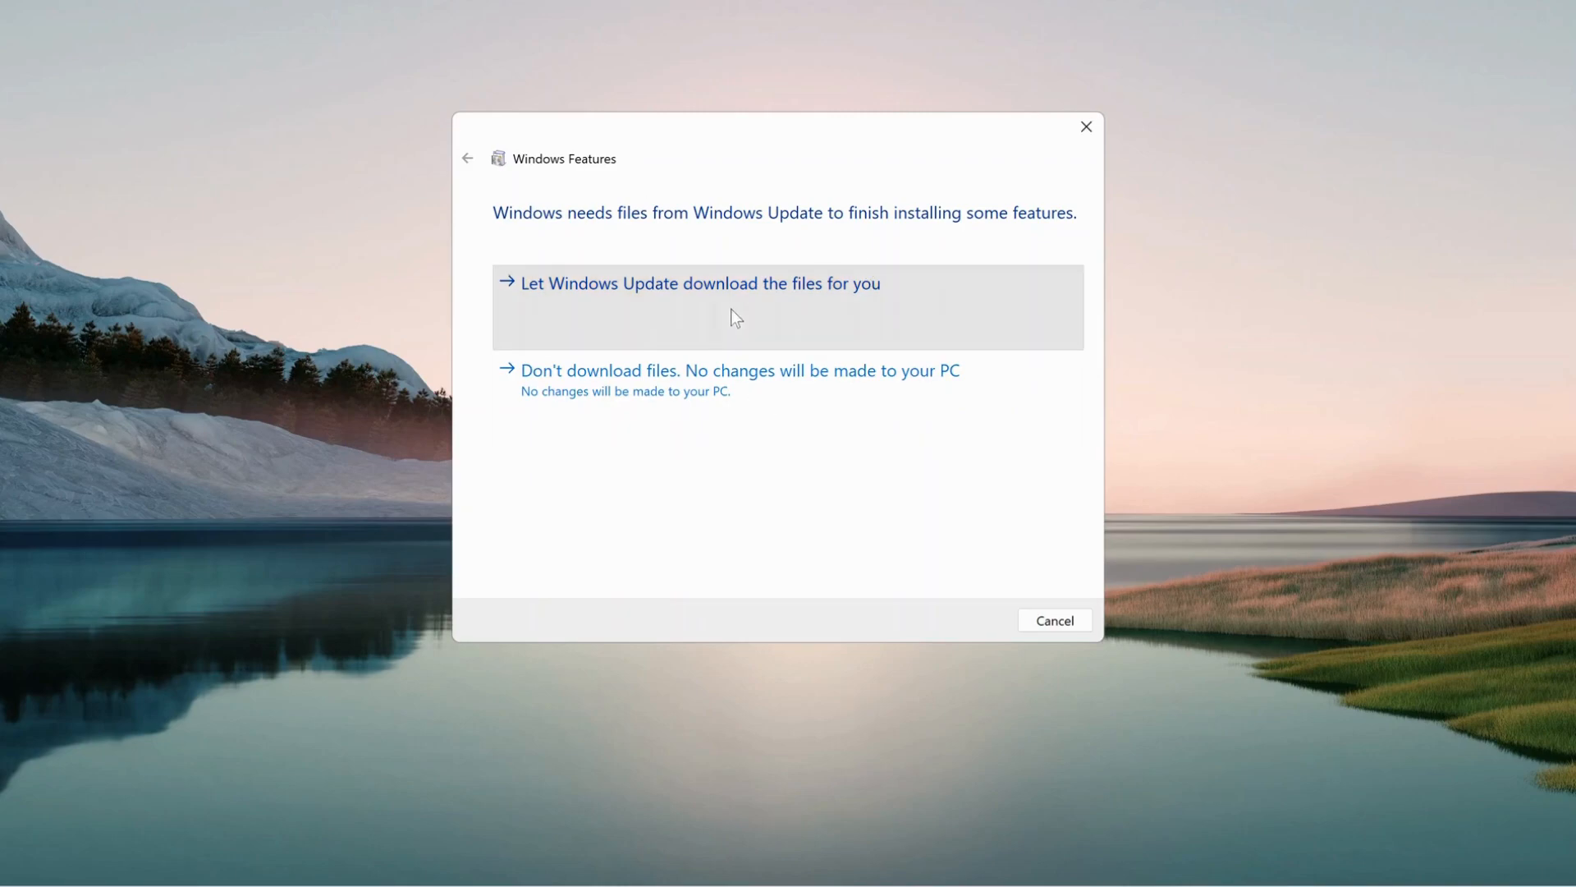
Let Windows Update download the required .NET files and finish the installation.
left_click(732, 305)
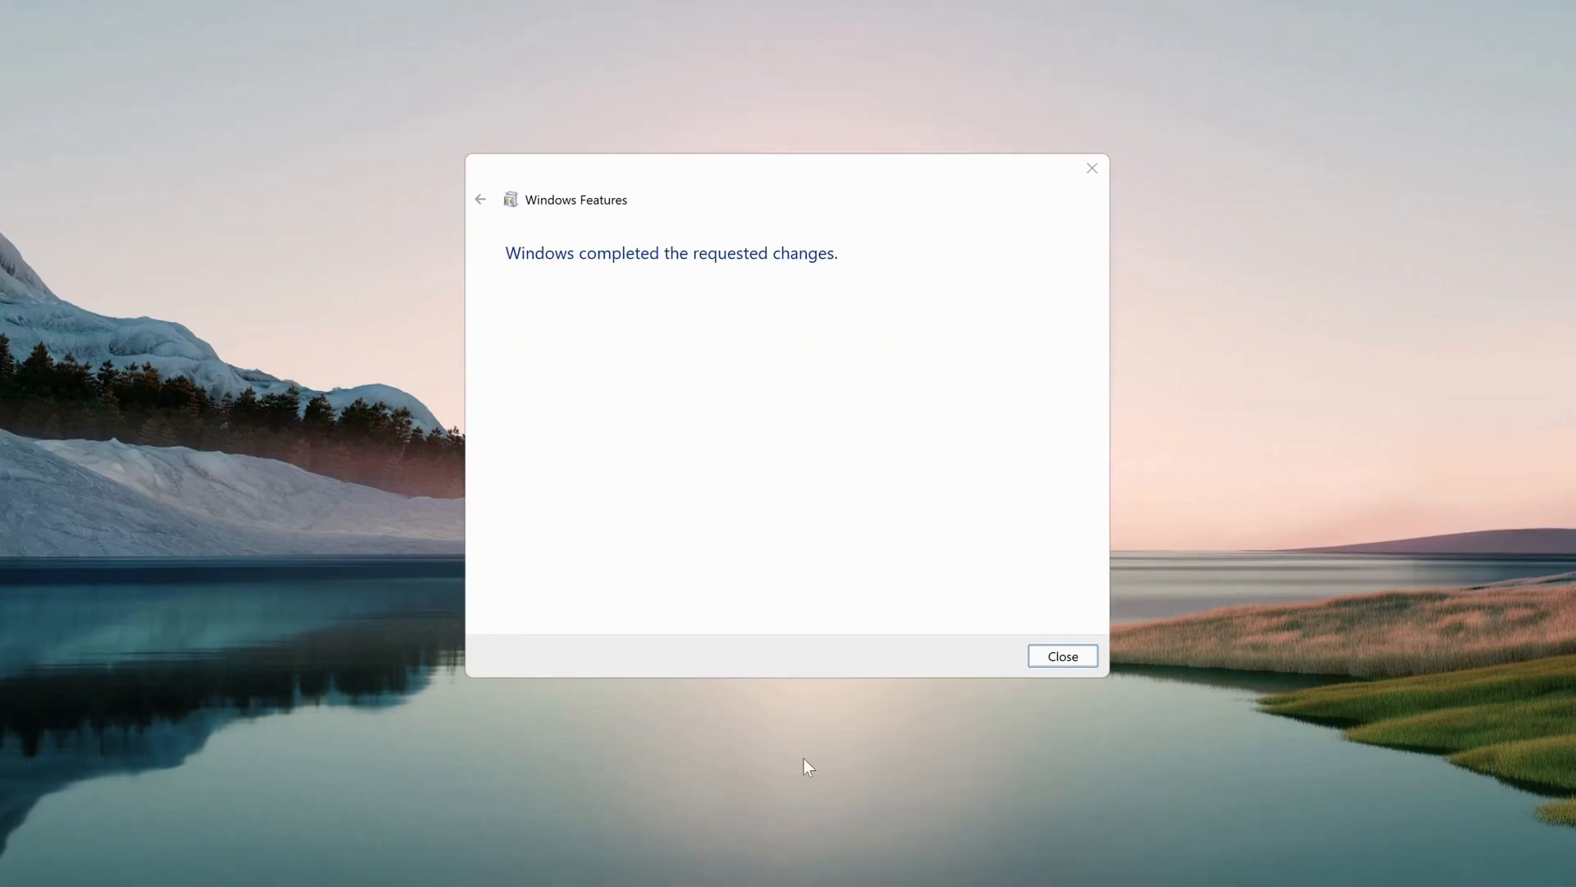
mouse_move(880, 729)
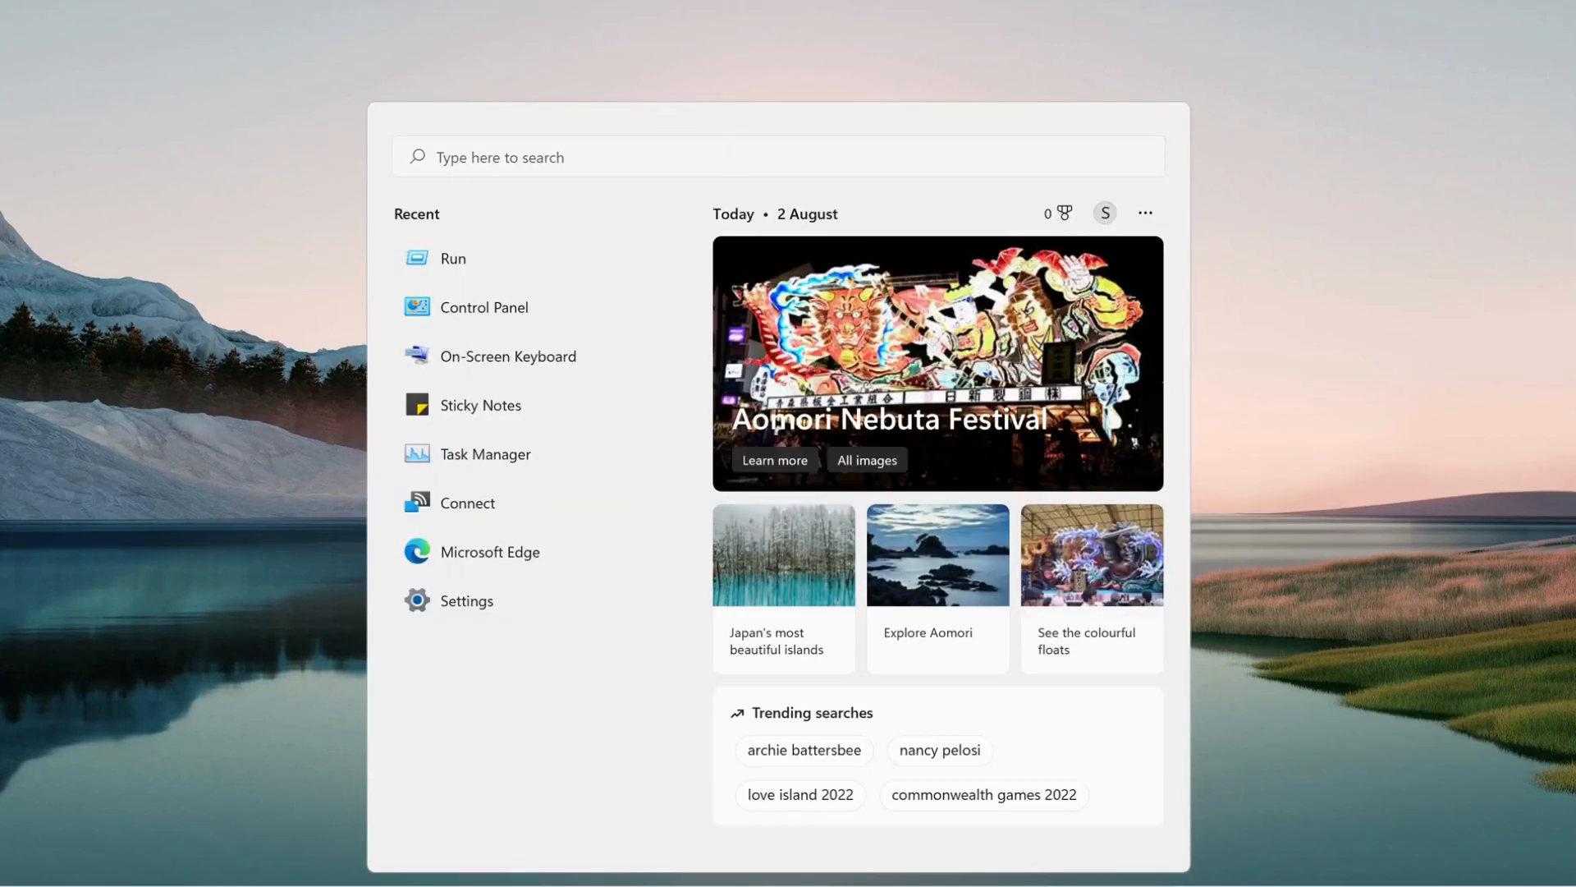
Search for cmd and launch Command Prompt as administrator.
left_click(553, 158)
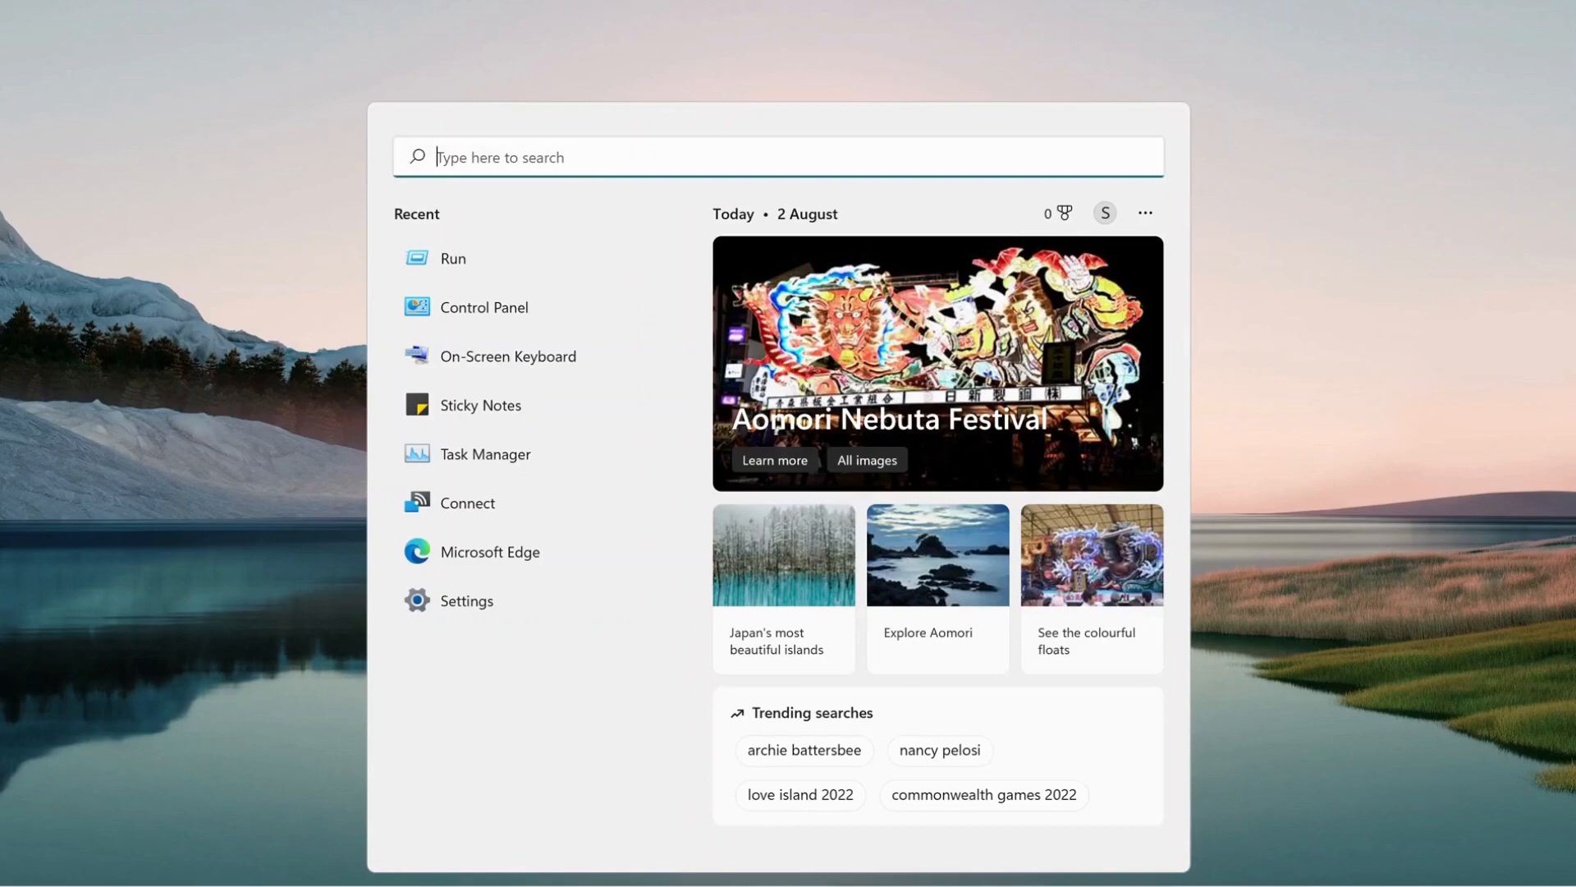
type("cmd")
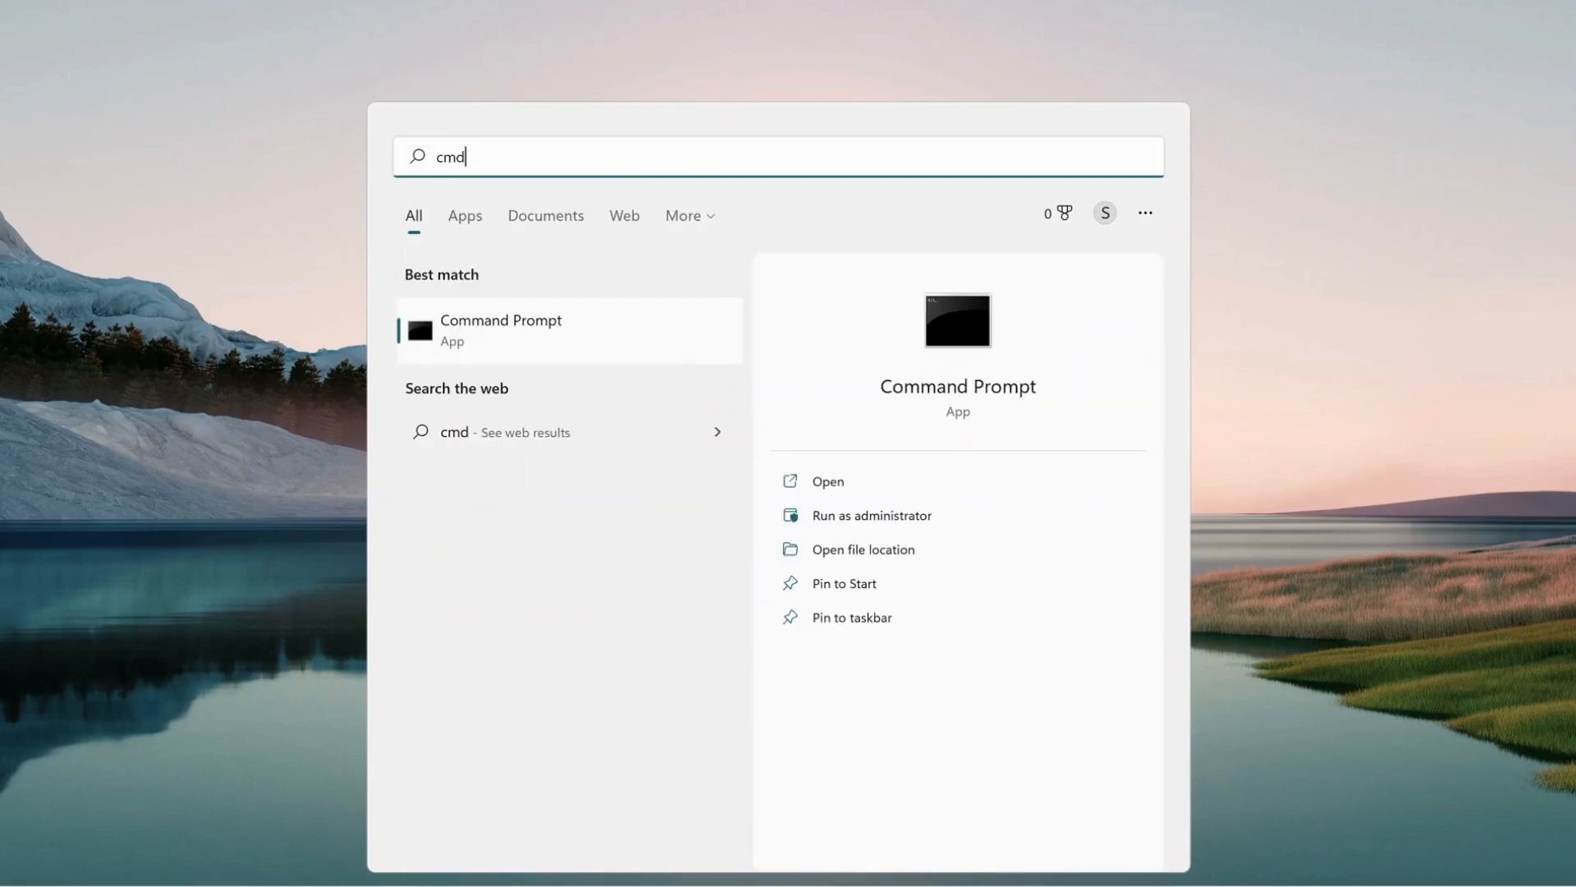
right_click(532, 332)
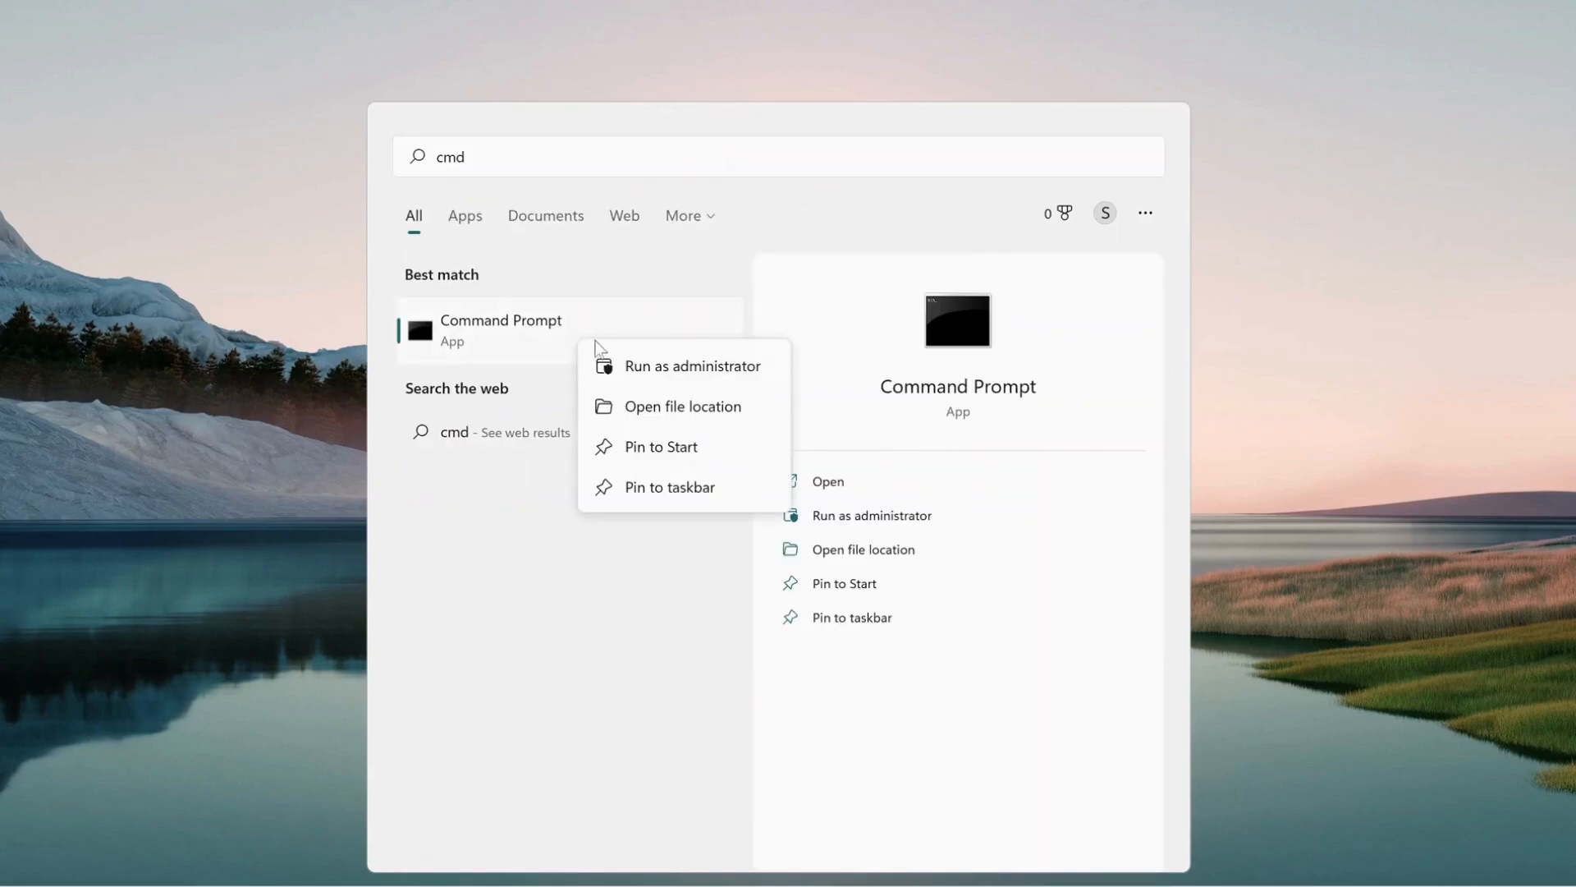
mouse_move(650, 378)
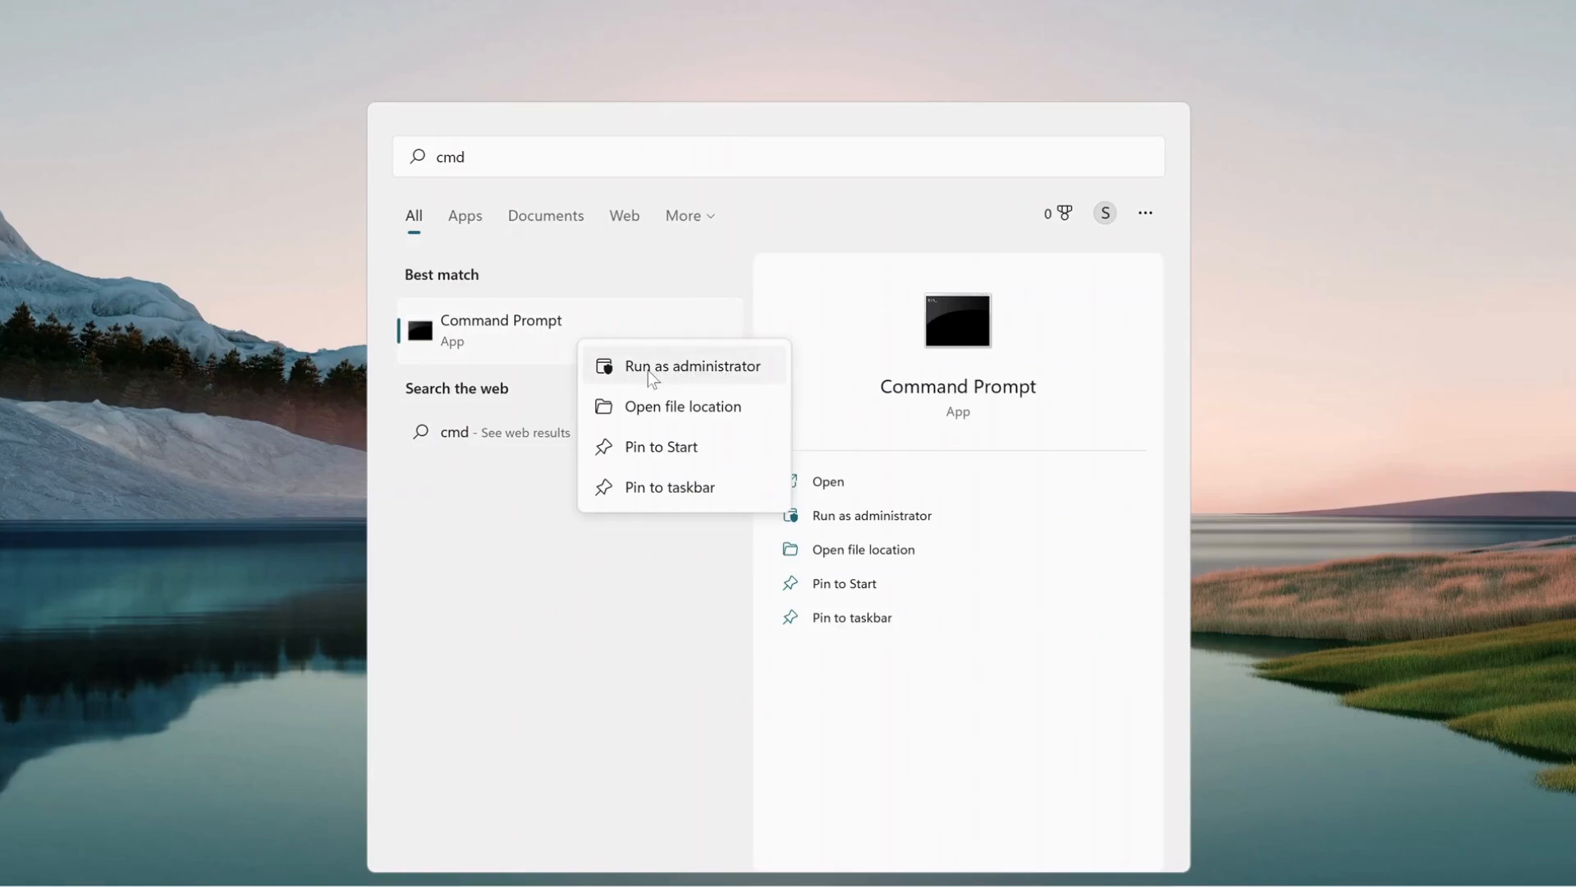
left_click(693, 364)
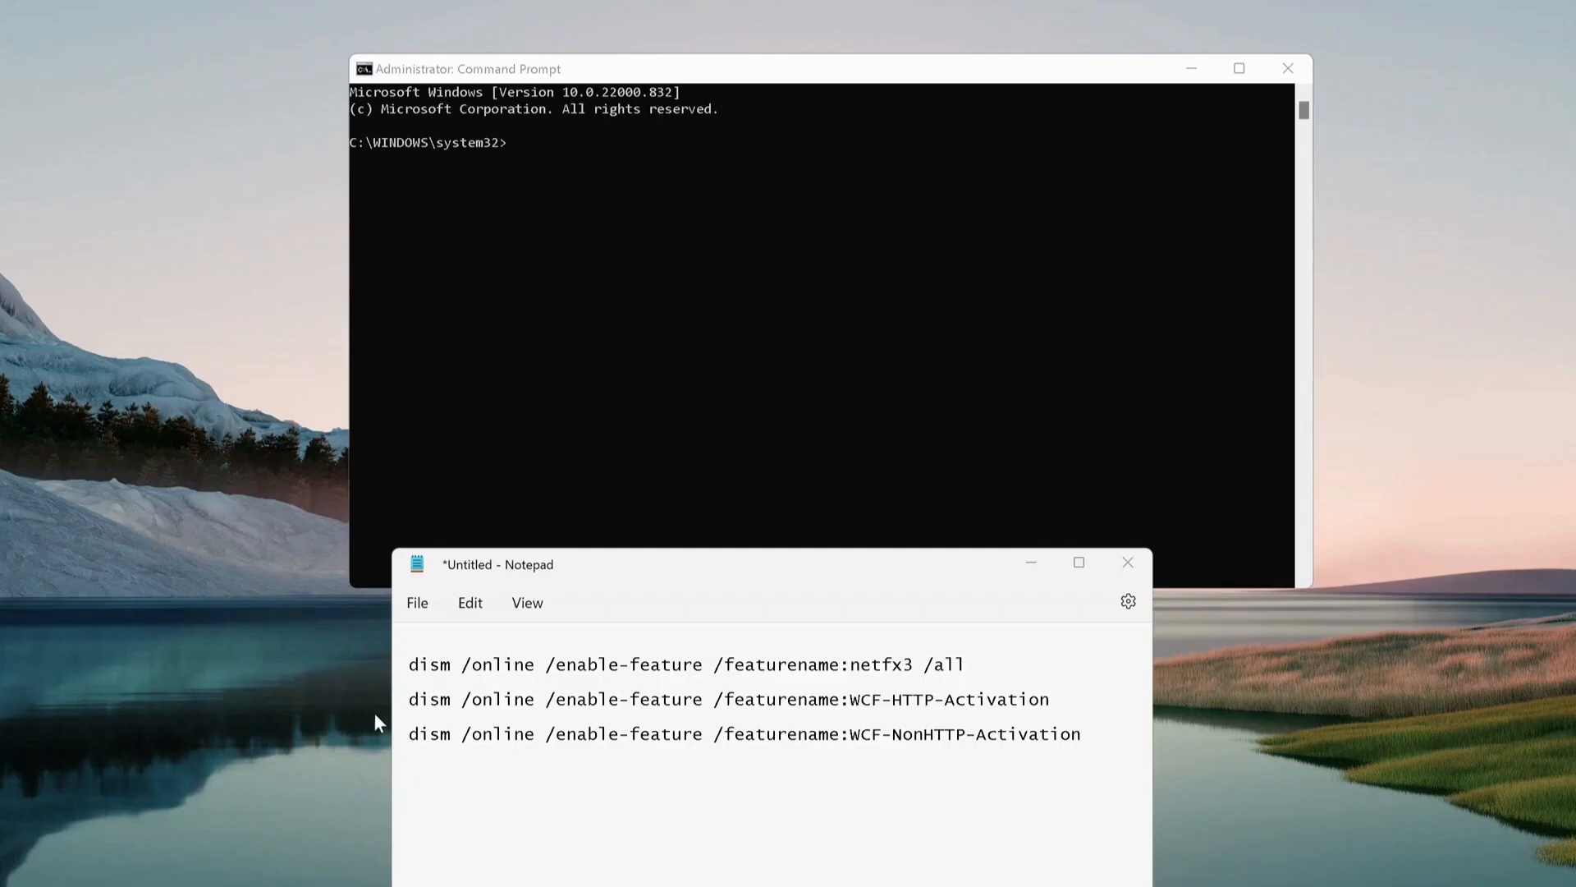
mouse_move(613, 313)
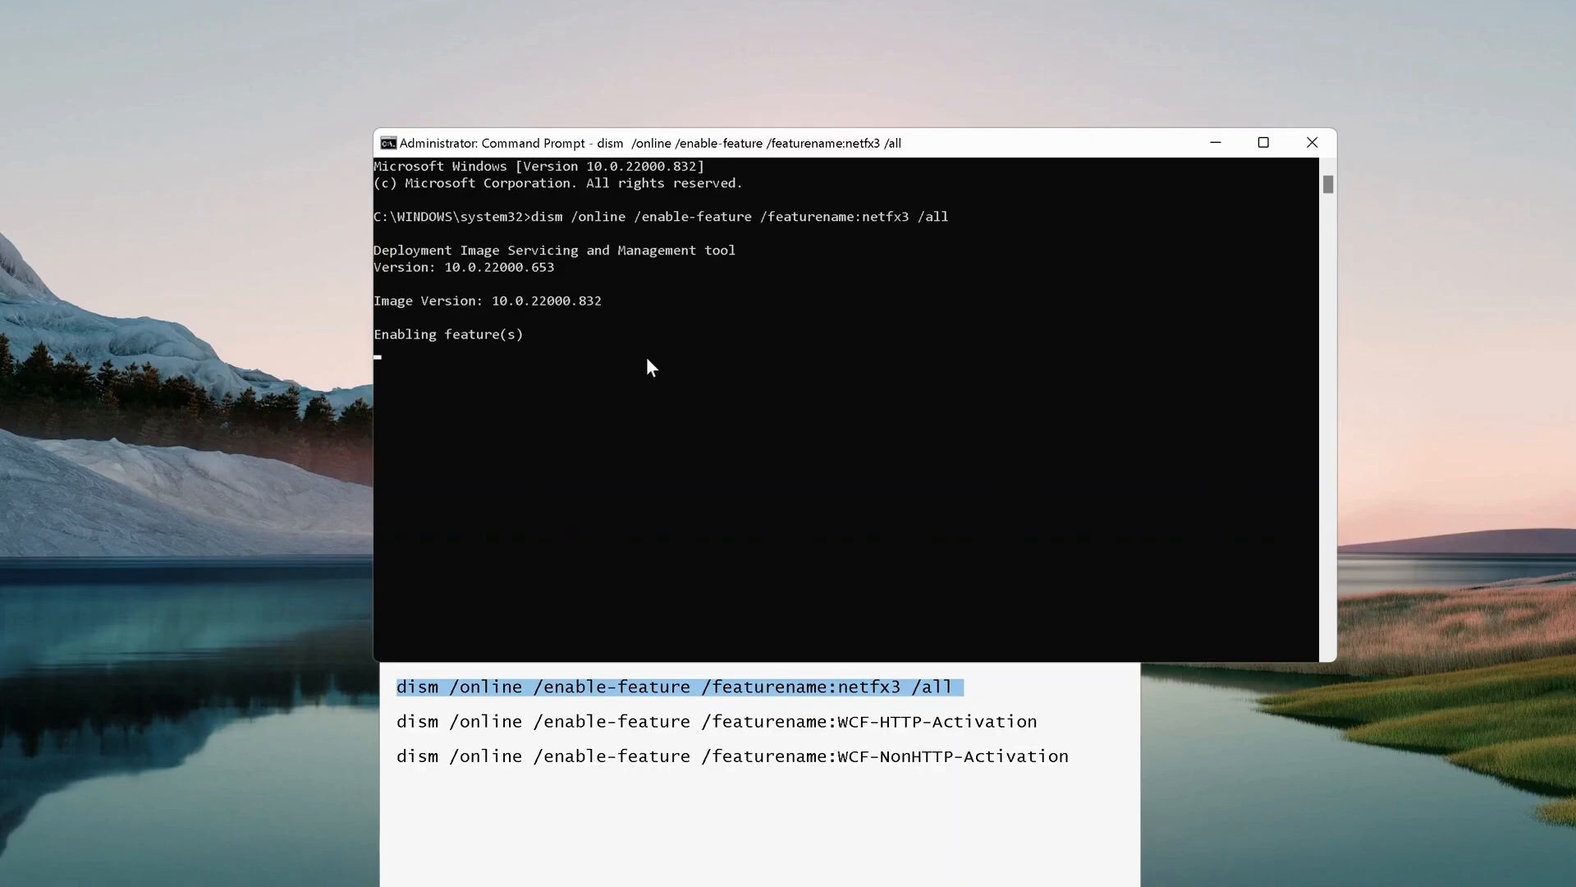
mouse_move(678, 372)
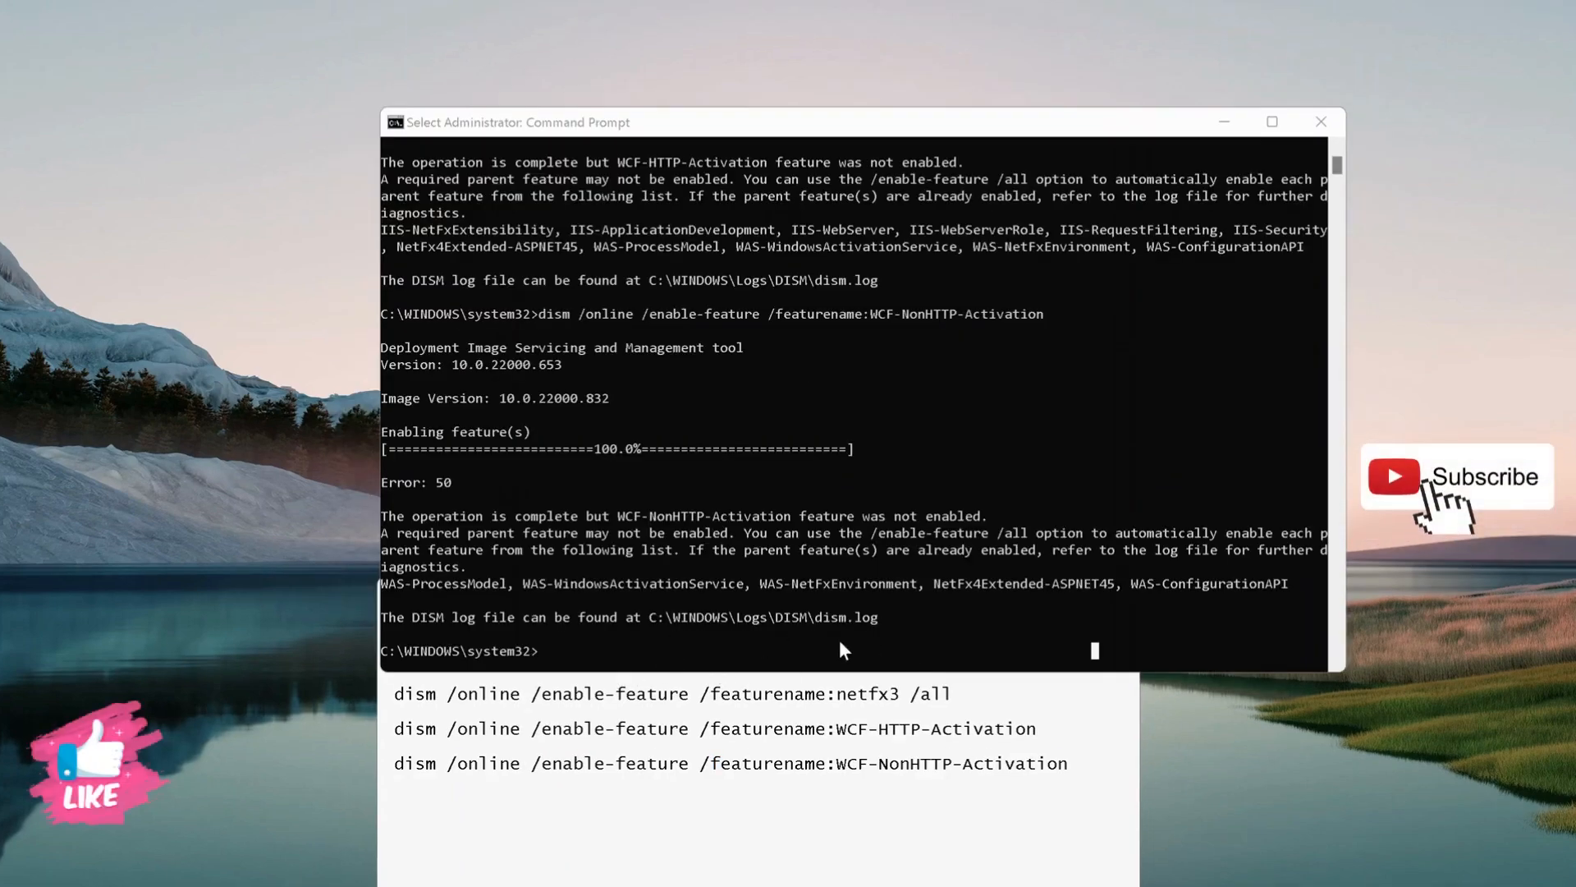
mouse_move(1037, 637)
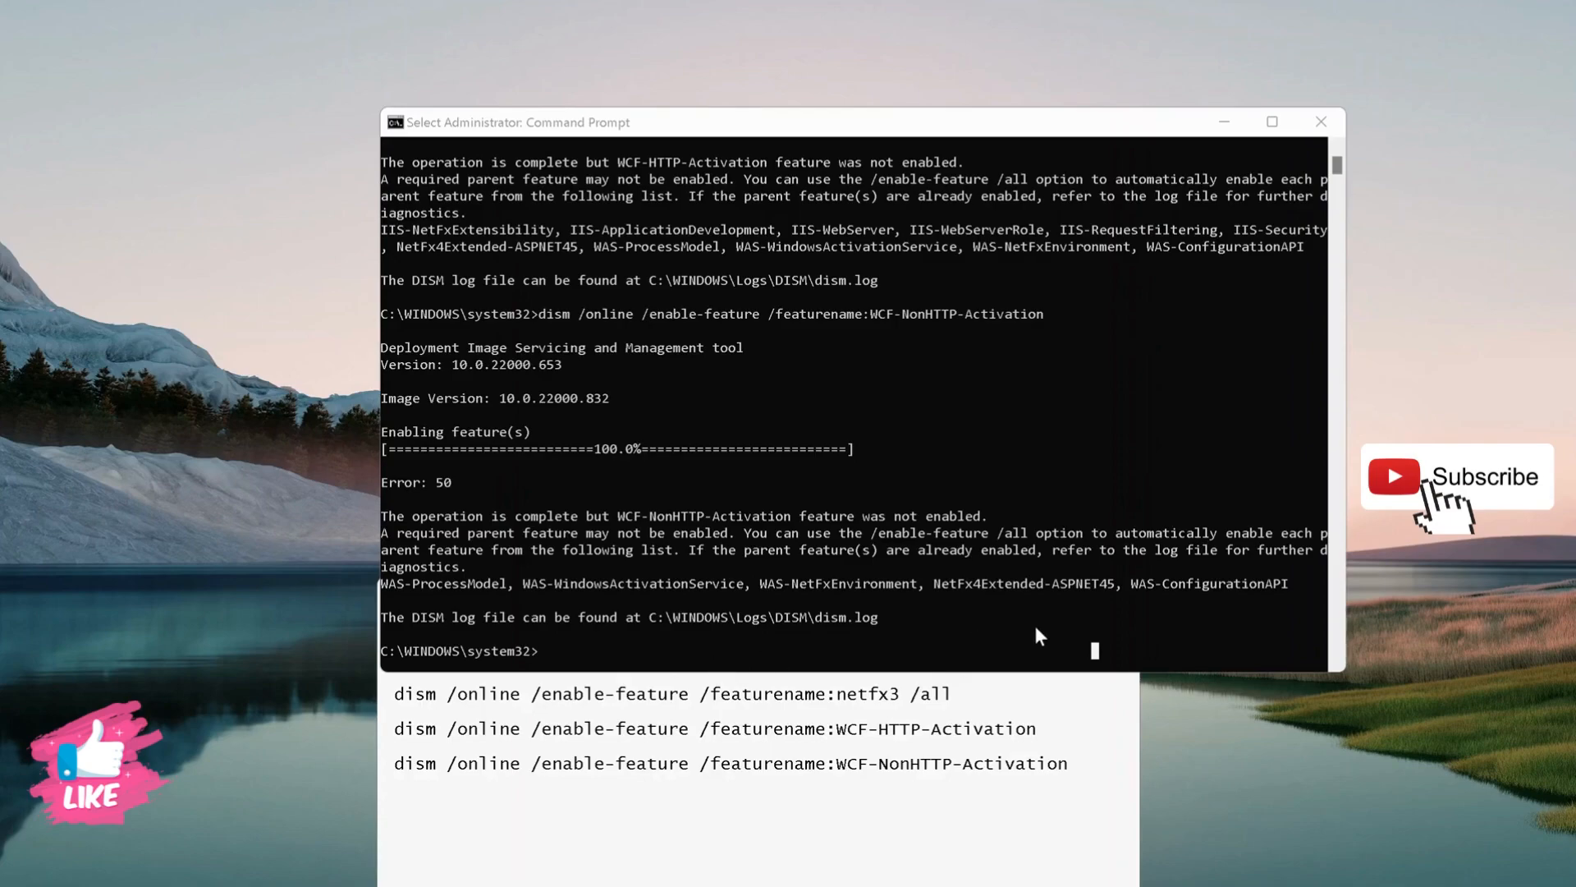